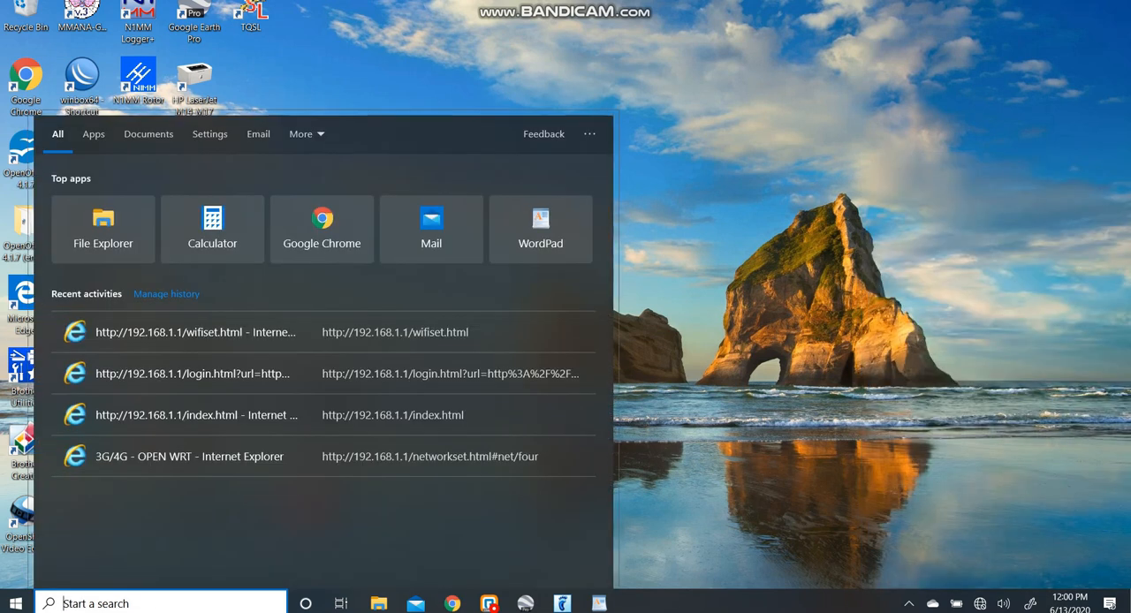
- Launch Internet Explorer from a Start search and enter 192.168.1.1 as the address
{"action": "type", "text": "exp"}
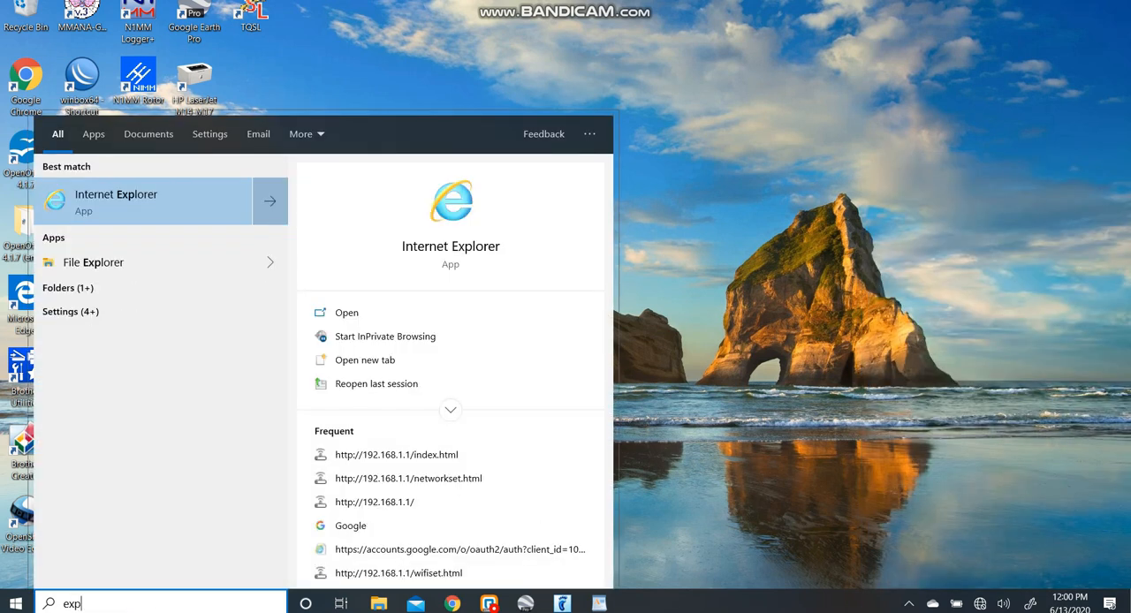
{"action": "left_click", "coordinate": [347, 311]}
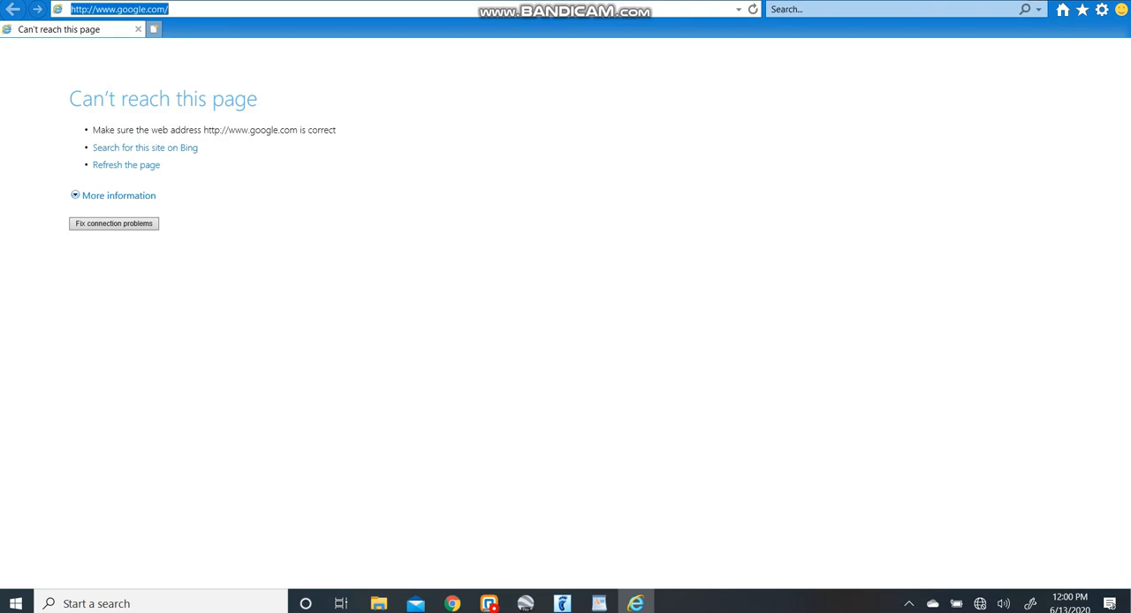
{"action": "type", "text": "192.168.1.1/"}
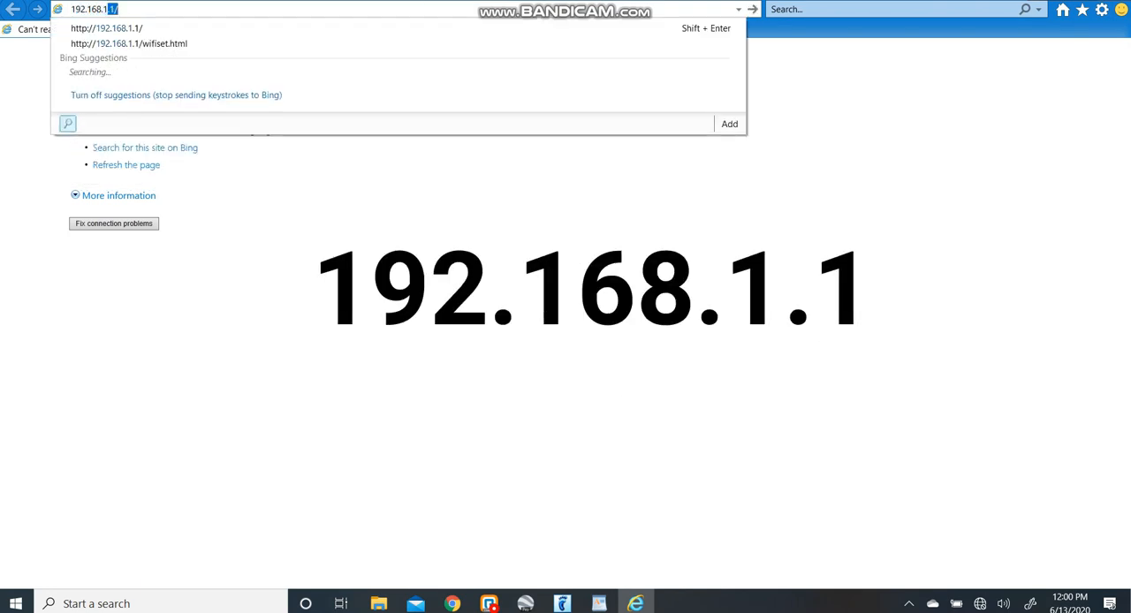
{"action": "left_click", "coordinate": [106, 28]}
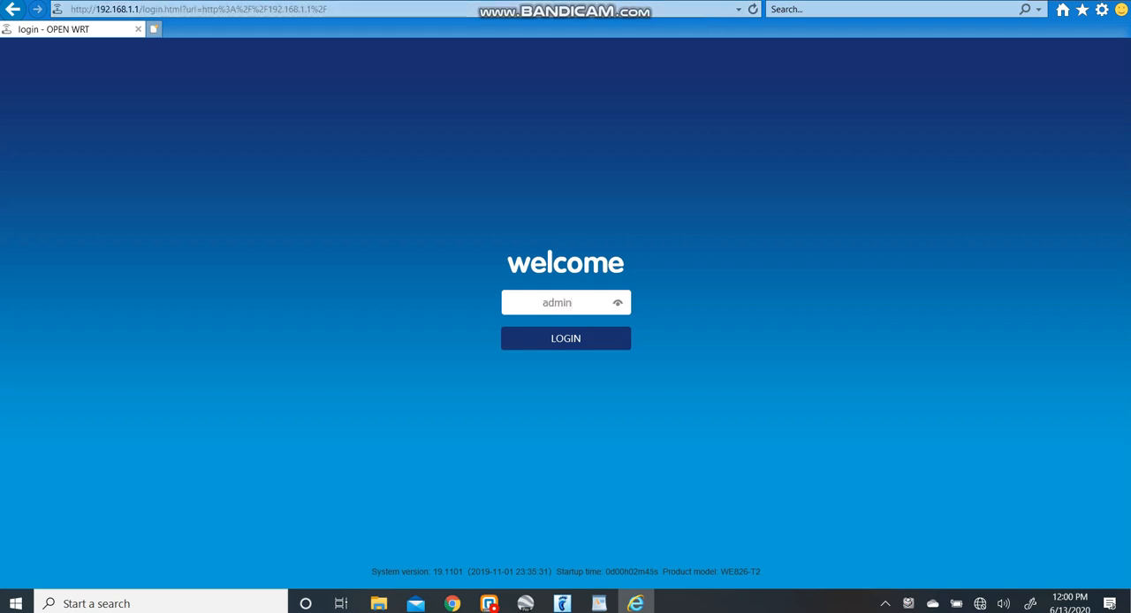
{"action": "left_click", "coordinate": [565, 303]}
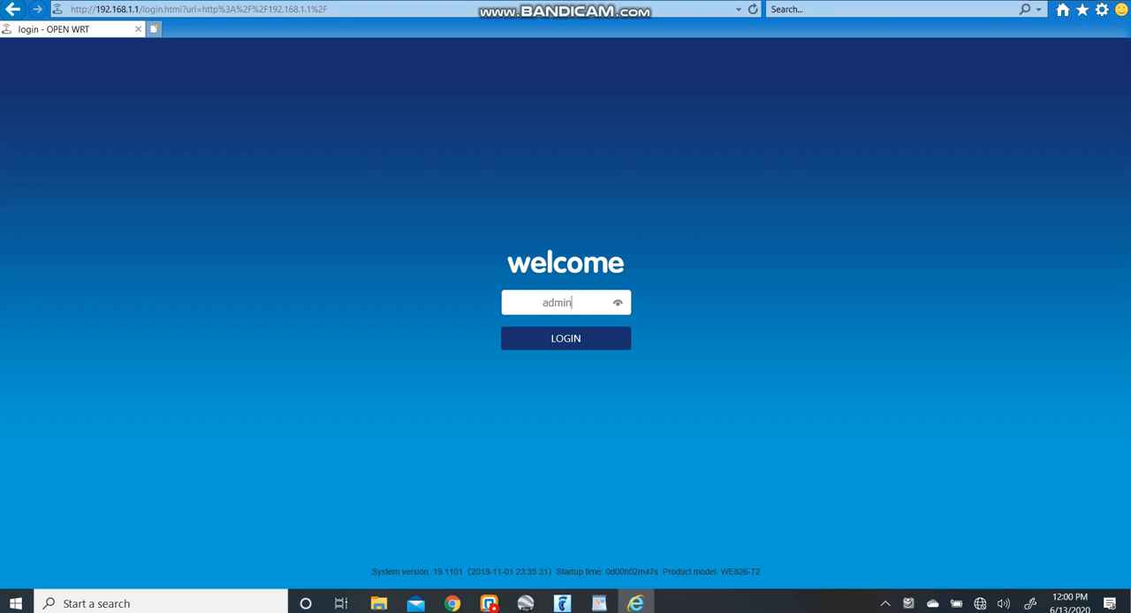
{"action": "left_click", "coordinate": [565, 340]}
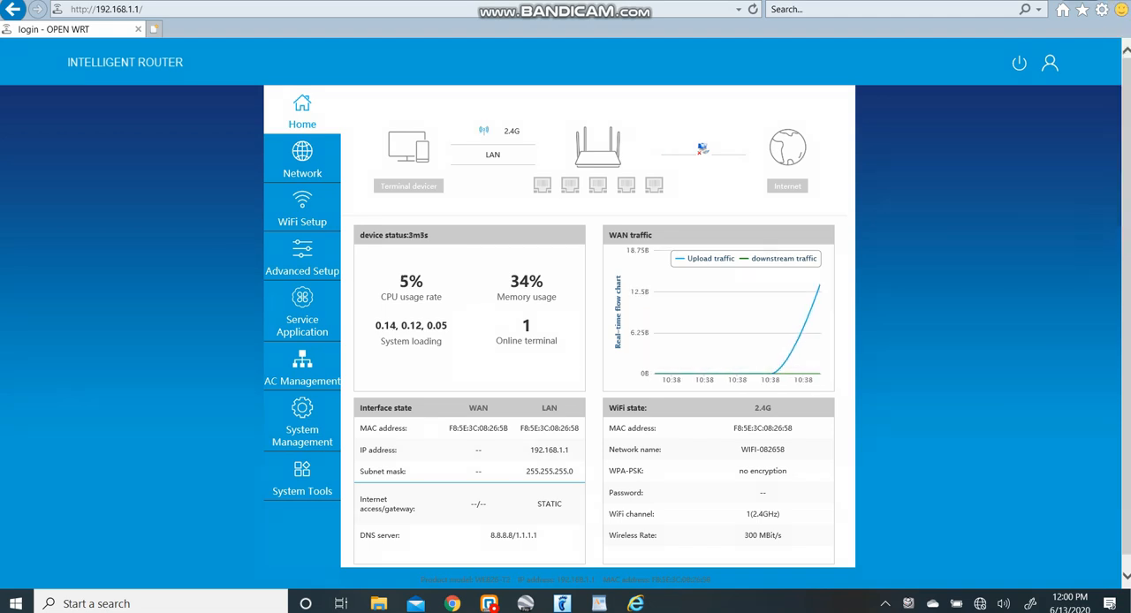
- In Network 3G/4G settings, prefer 4G and choose PPP dialing mode, revealing APN fields
{"action": "left_click", "coordinate": [302, 159]}
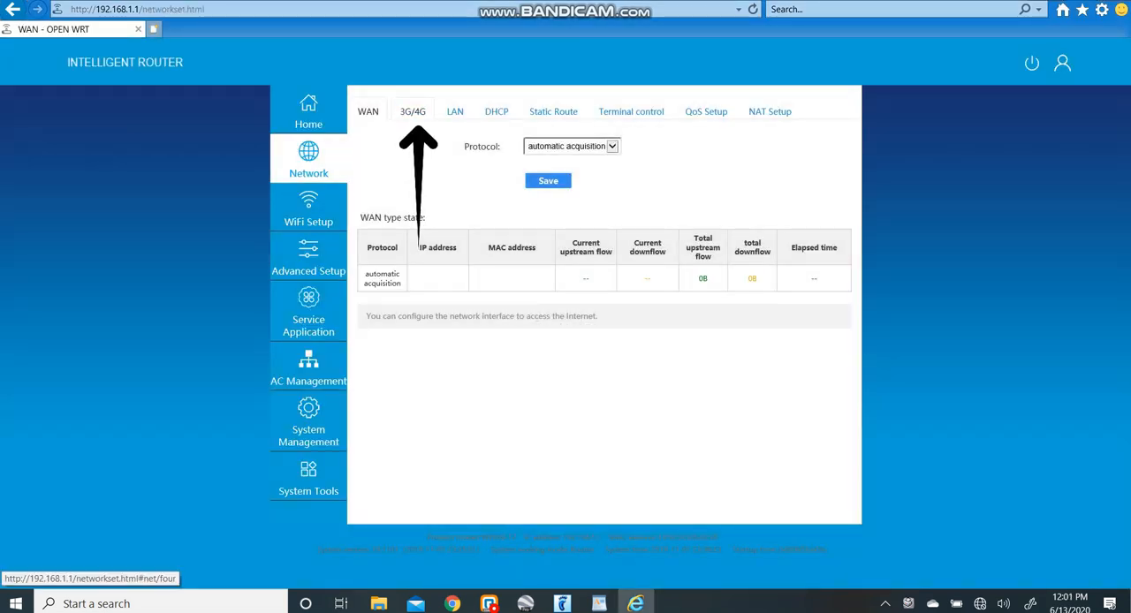
{"action": "left_click", "coordinate": [412, 109]}
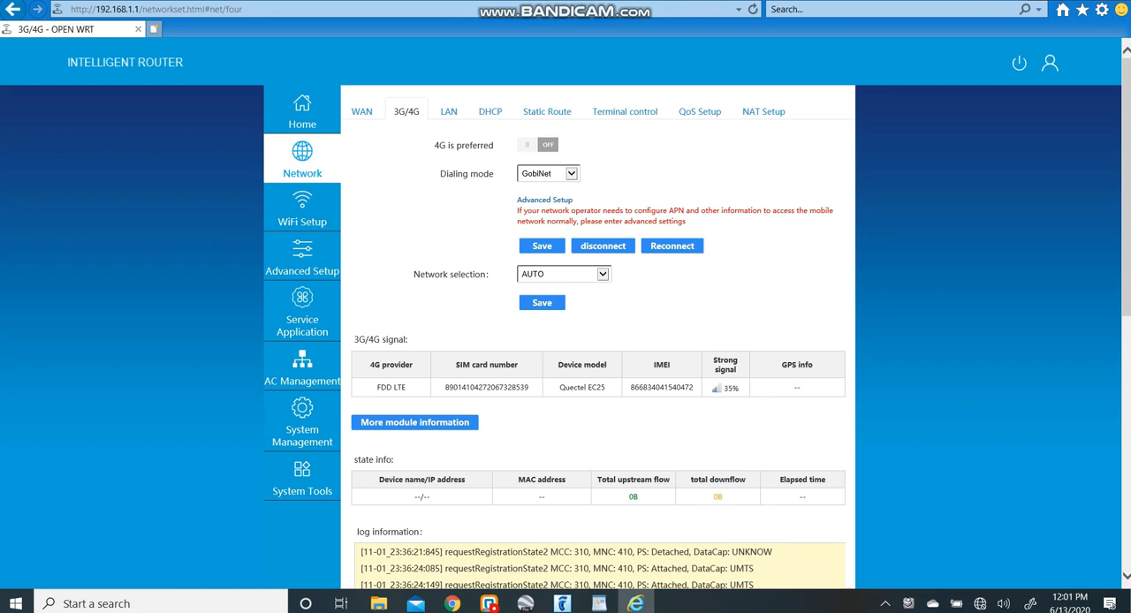
{"action": "left_click", "coordinate": [526, 145]}
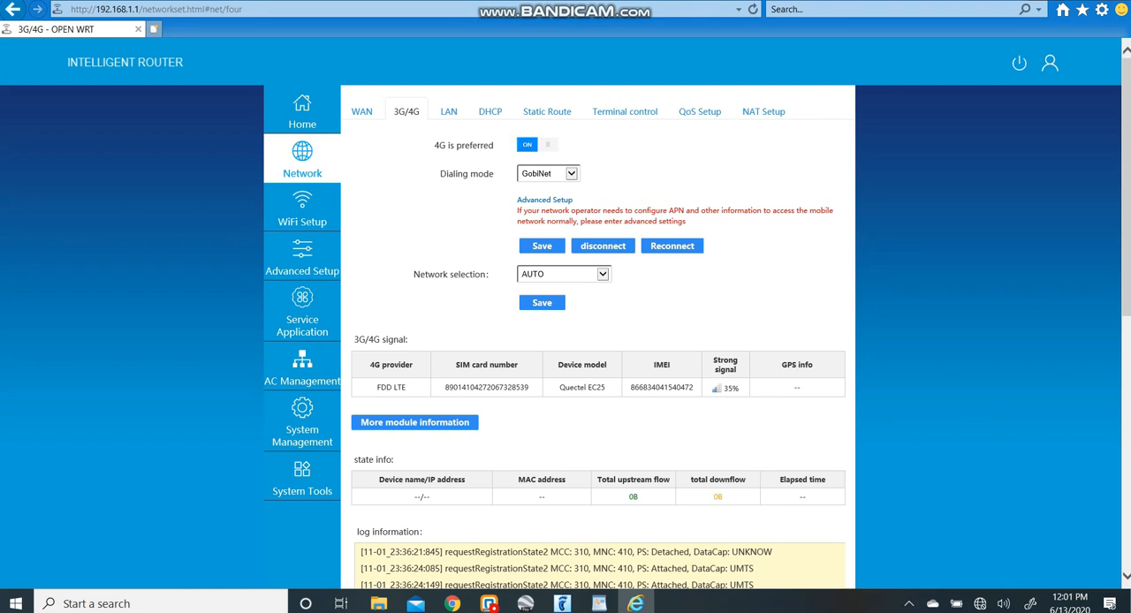
{"action": "left_click", "coordinate": [548, 174]}
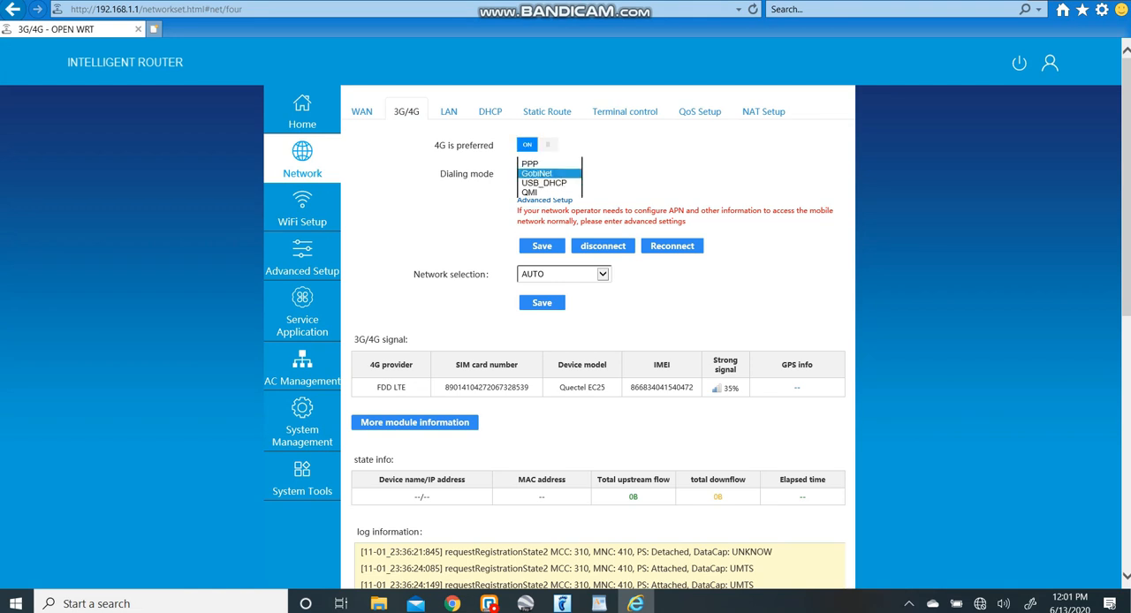
{"action": "left_click", "coordinate": [546, 174]}
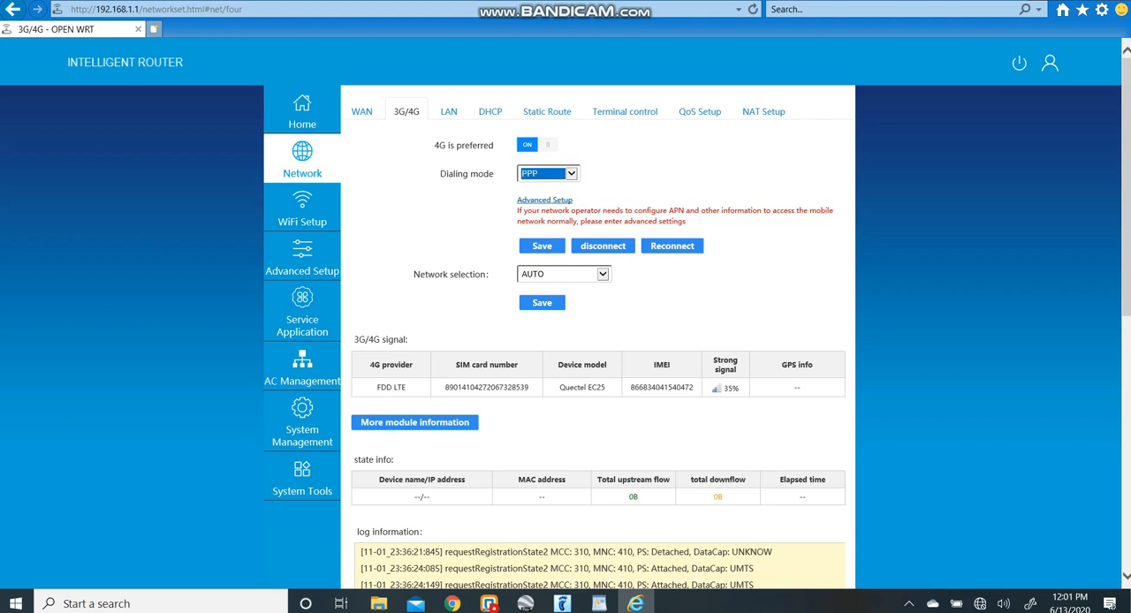
{"action": "left_click", "coordinate": [544, 200]}
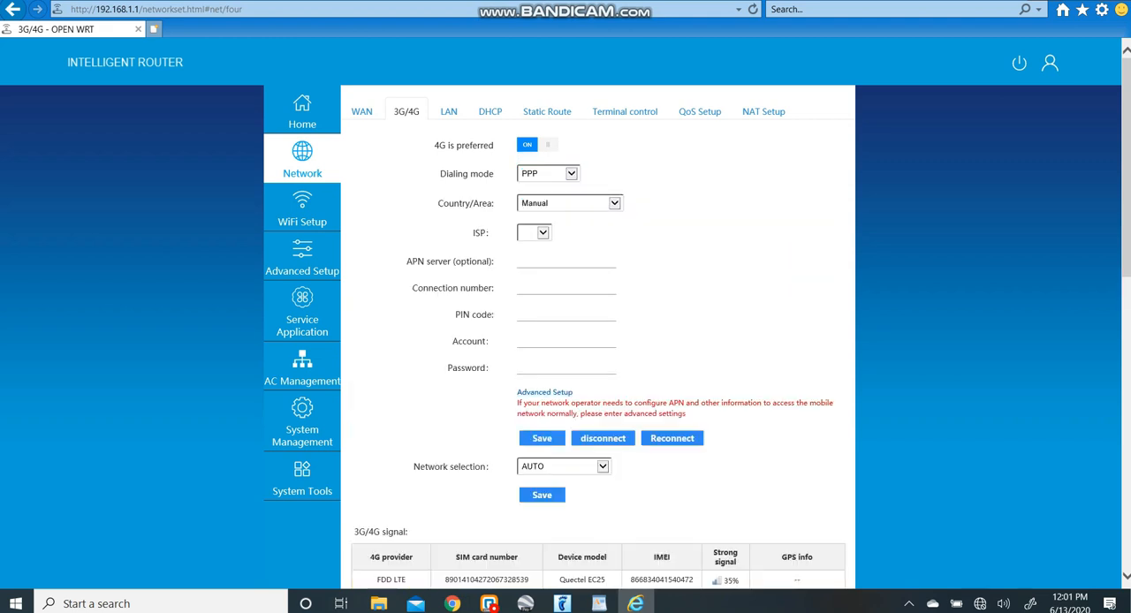
- Set Country/Area to USA (ISP AT&T, APN broadband), save and confirm the AT&T connection
{"action": "left_click", "coordinate": [615, 204]}
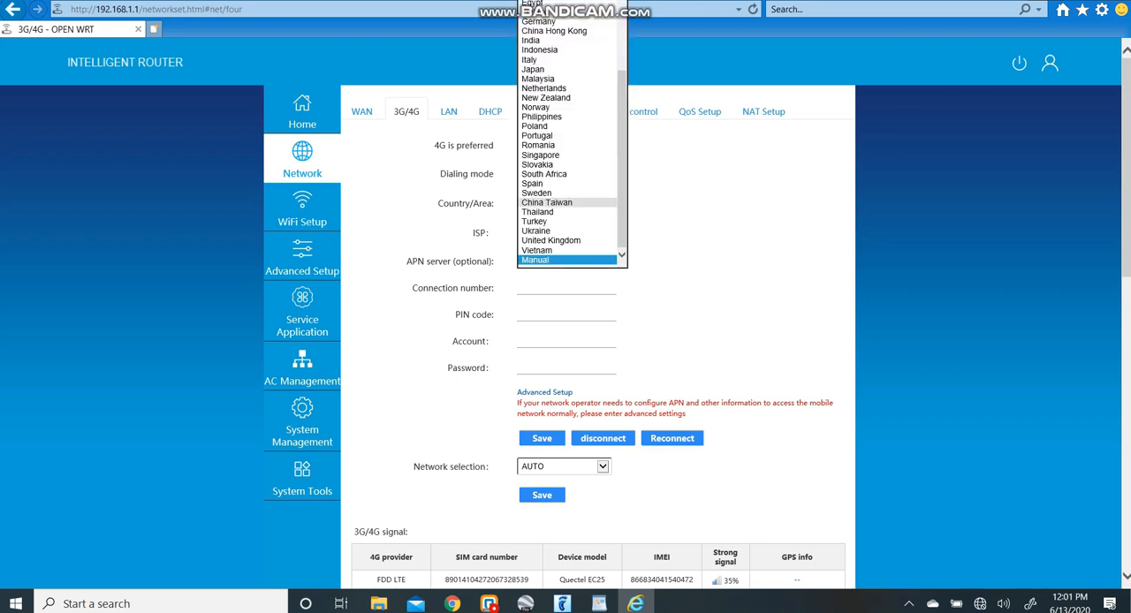
{"action": "scroll", "scroll_direction": "up", "scroll_amount": 3}
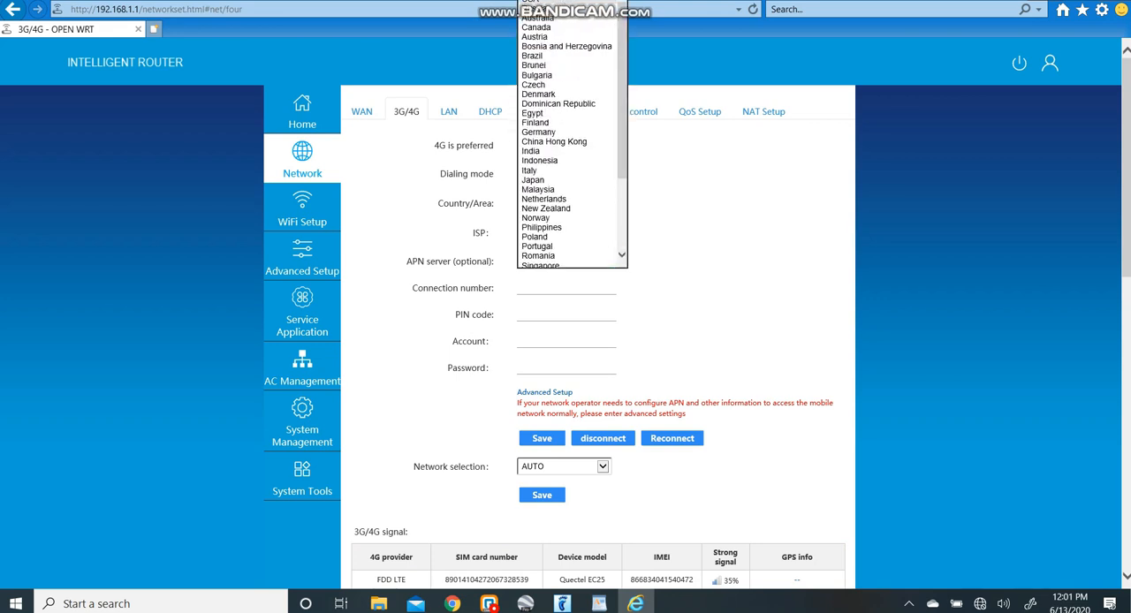
{"action": "left_click", "coordinate": [569, 201]}
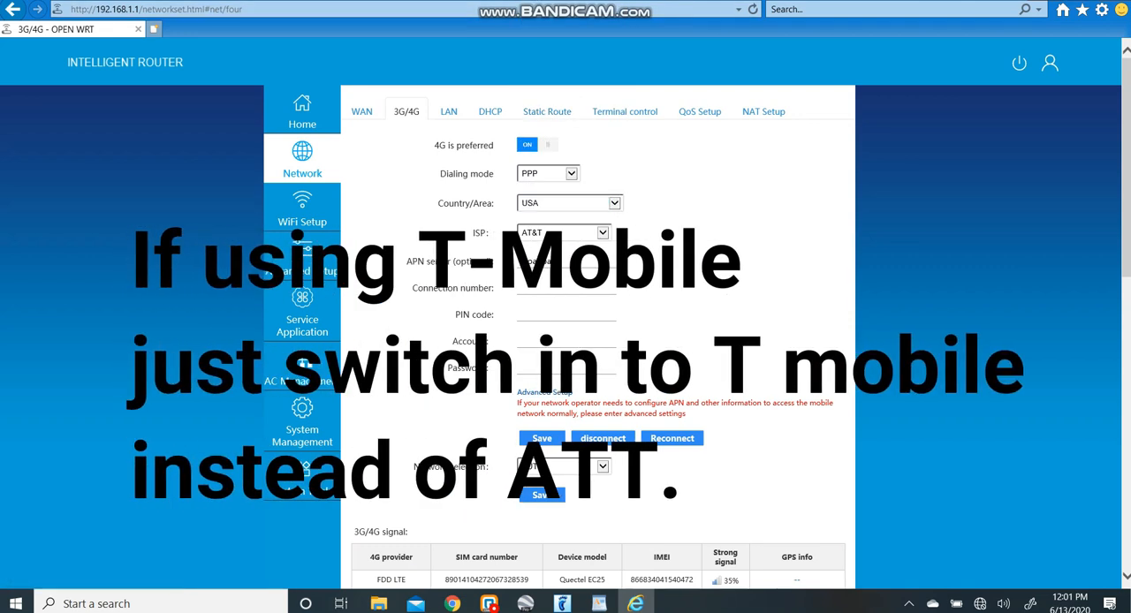
{"action": "scroll", "scroll_direction": "down", "scroll_amount": 3}
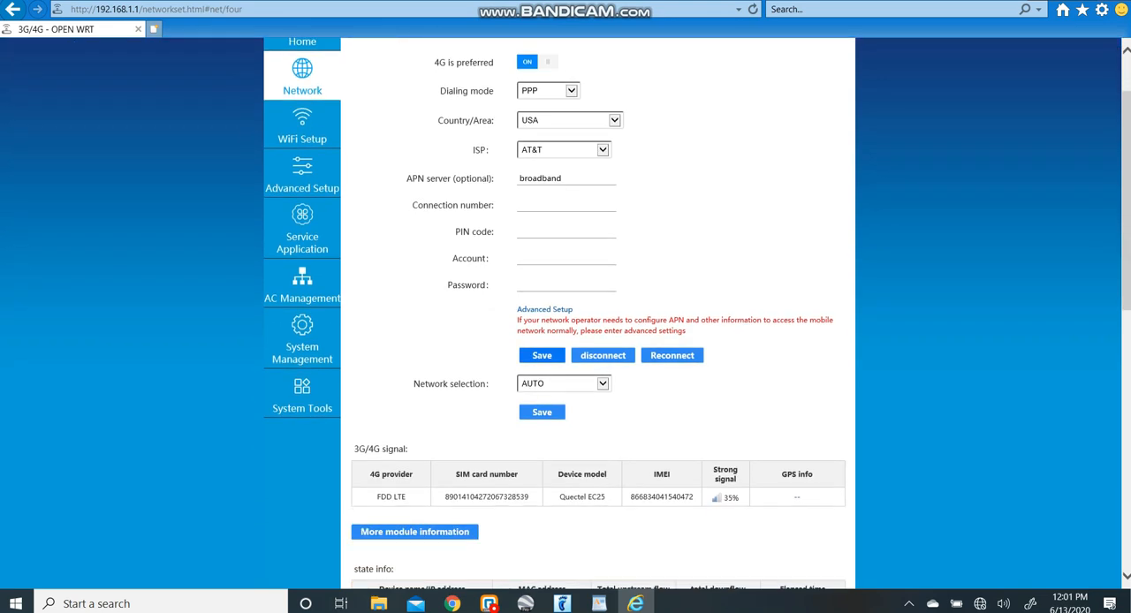
{"action": "left_click", "coordinate": [541, 356]}
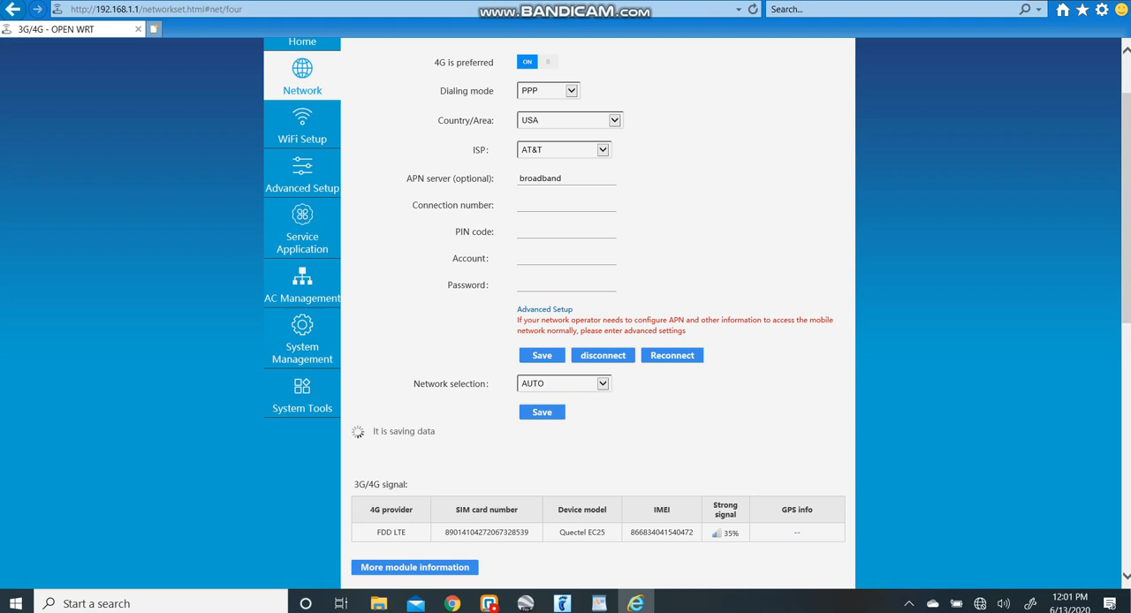
{"action": "scroll", "scroll_direction": "down", "scroll_amount": 3}
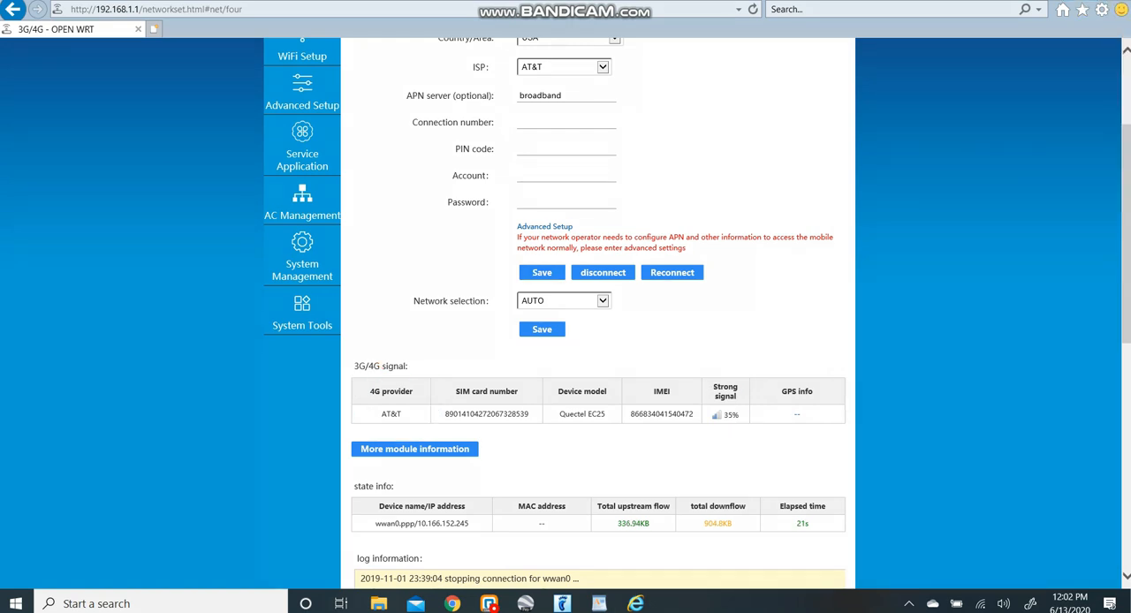
{"action": "scroll", "scroll_direction": "up", "scroll_amount": 3}
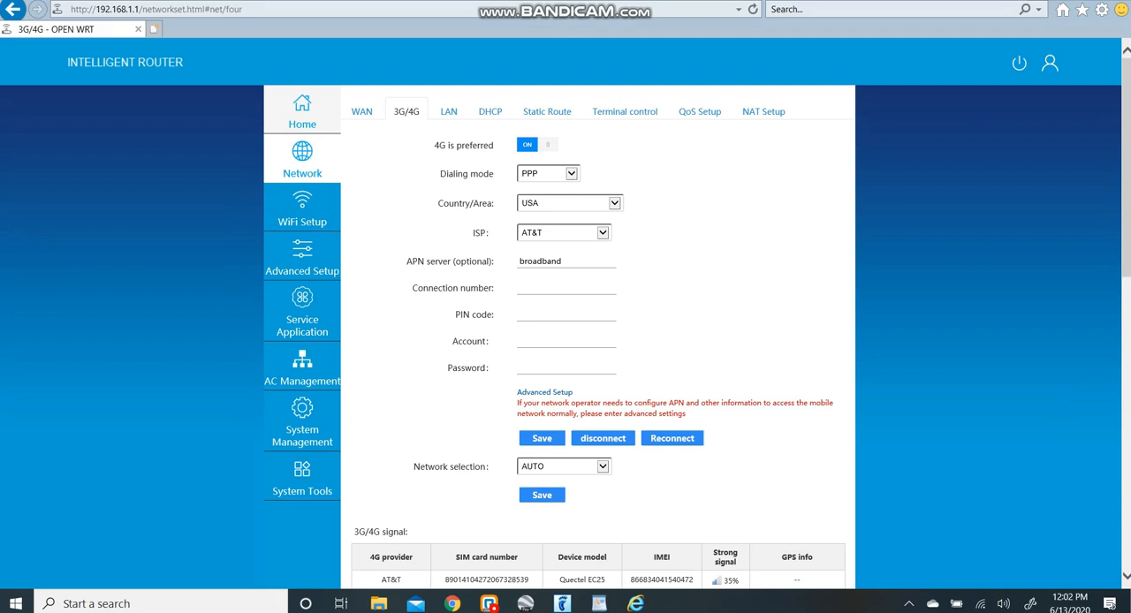
- Return to the dashboard showing the AT&T link, then go to WiFi Setup for 2.4G
{"action": "left_click", "coordinate": [302, 109]}
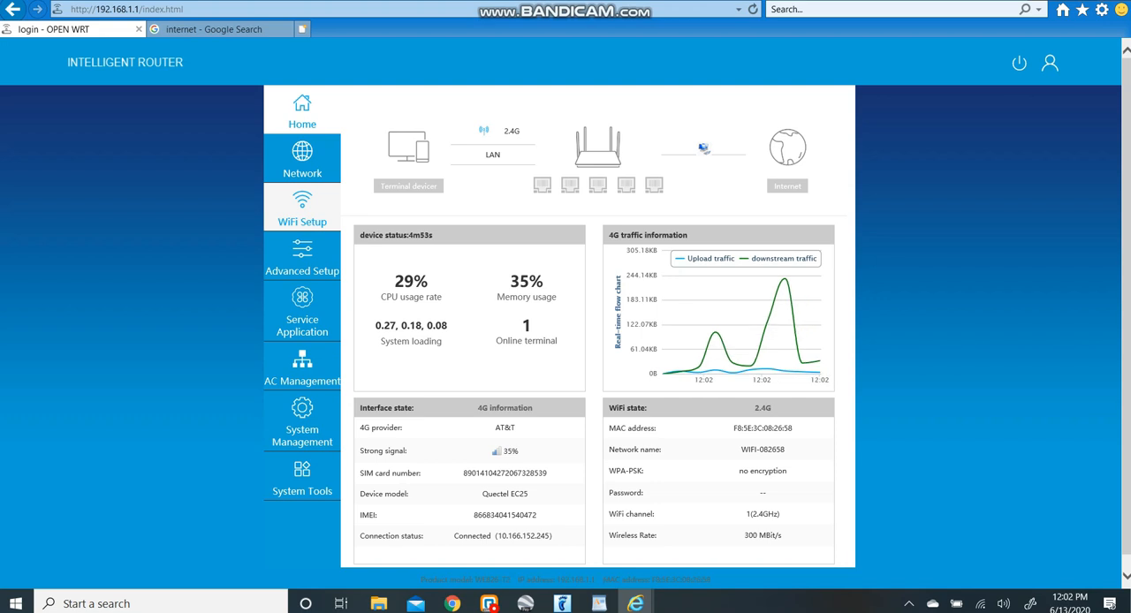
{"action": "left_click", "coordinate": [300, 208]}
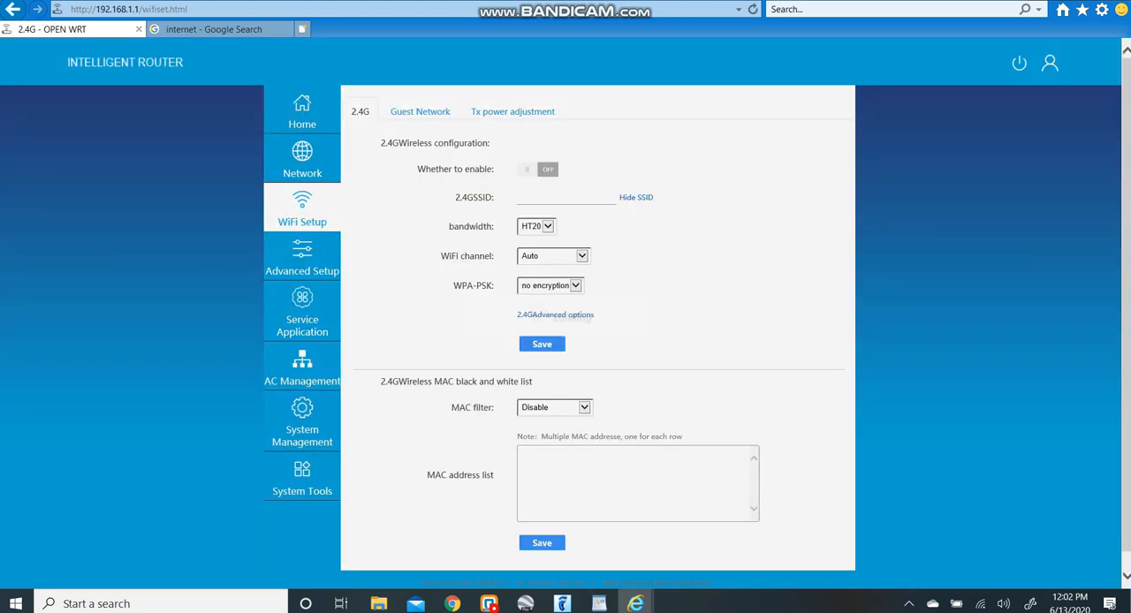
{"action": "left_click", "coordinate": [527, 169]}
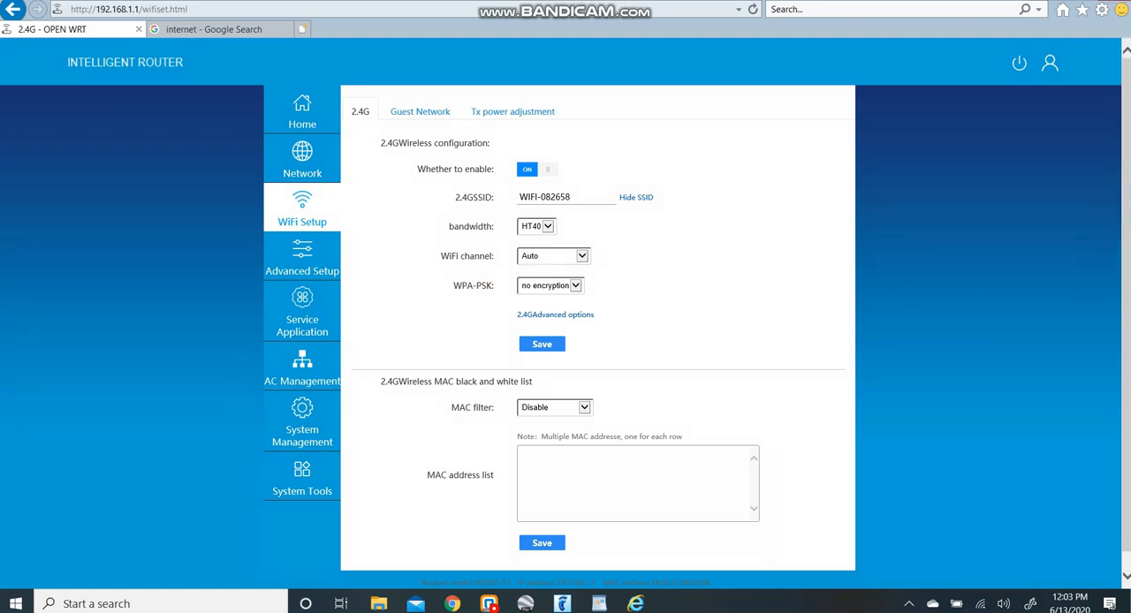
{"action": "left_click", "coordinate": [549, 285]}
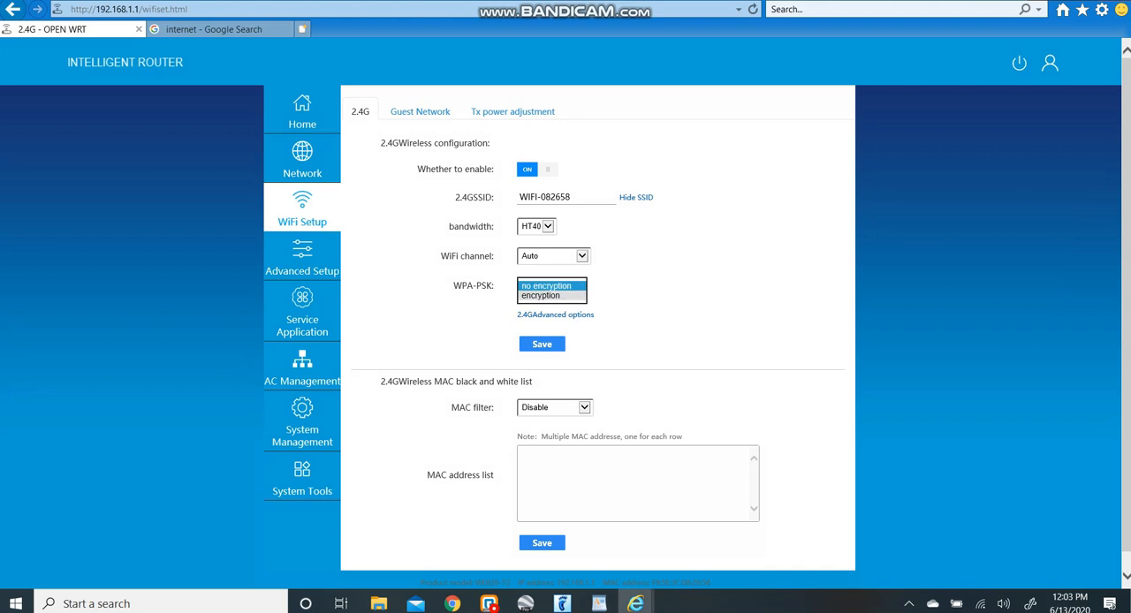
{"action": "left_click", "coordinate": [541, 295]}
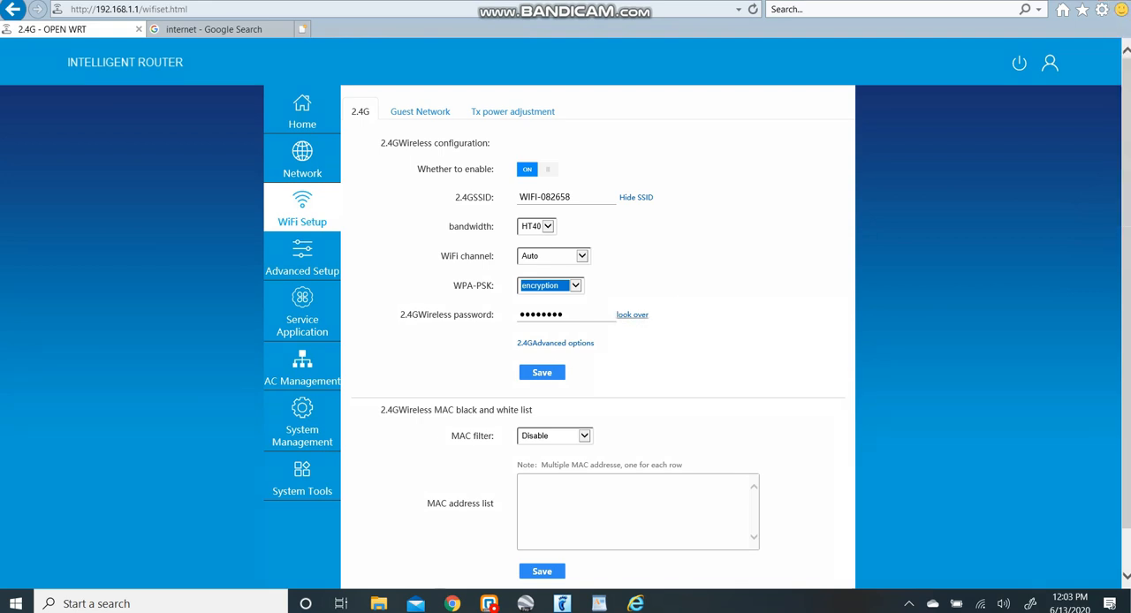
{"action": "left_click", "coordinate": [633, 314]}
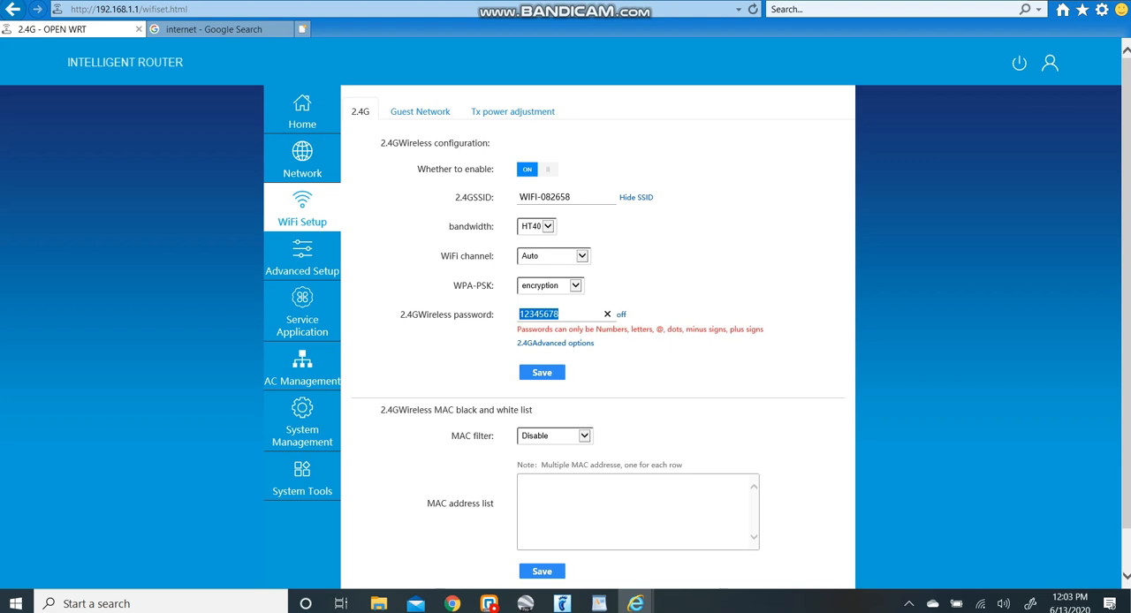
{"action": "left_click", "coordinate": [608, 315]}
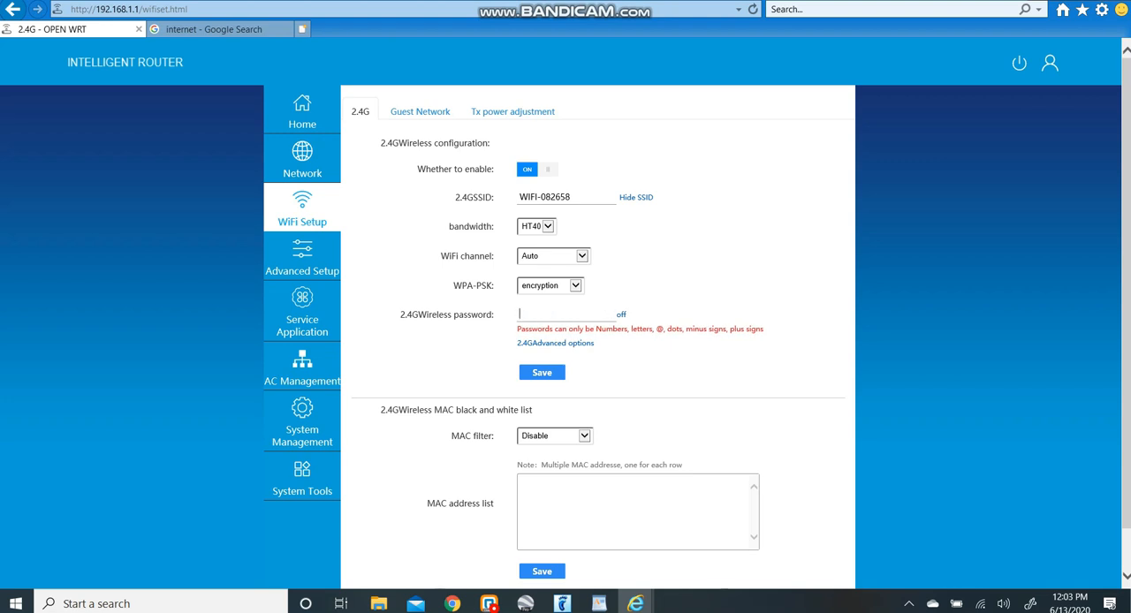
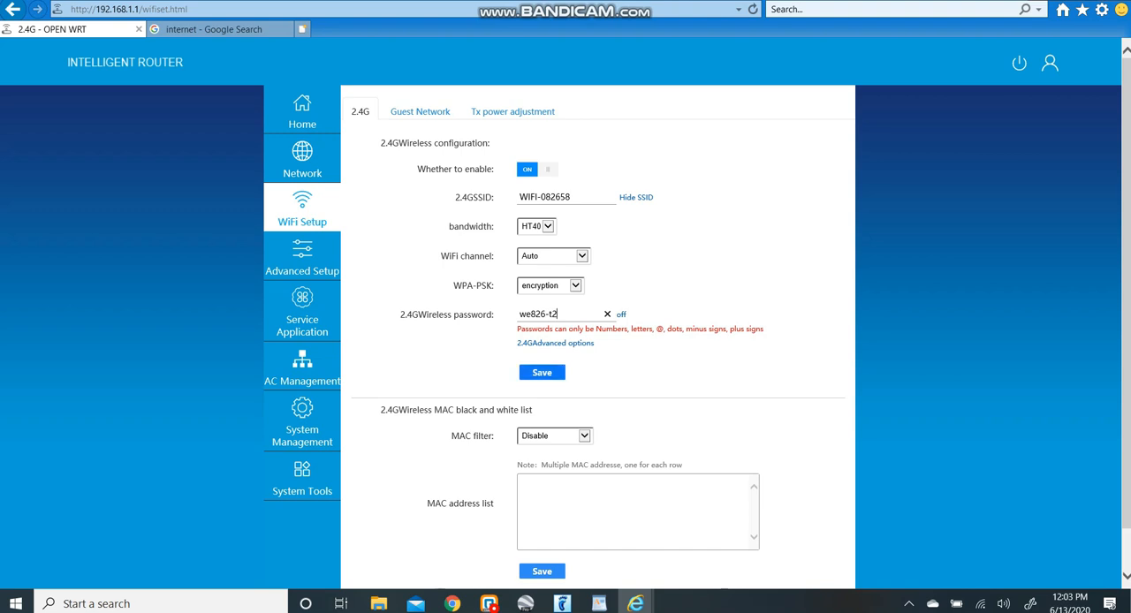
{"action": "left_click", "coordinate": [541, 371]}
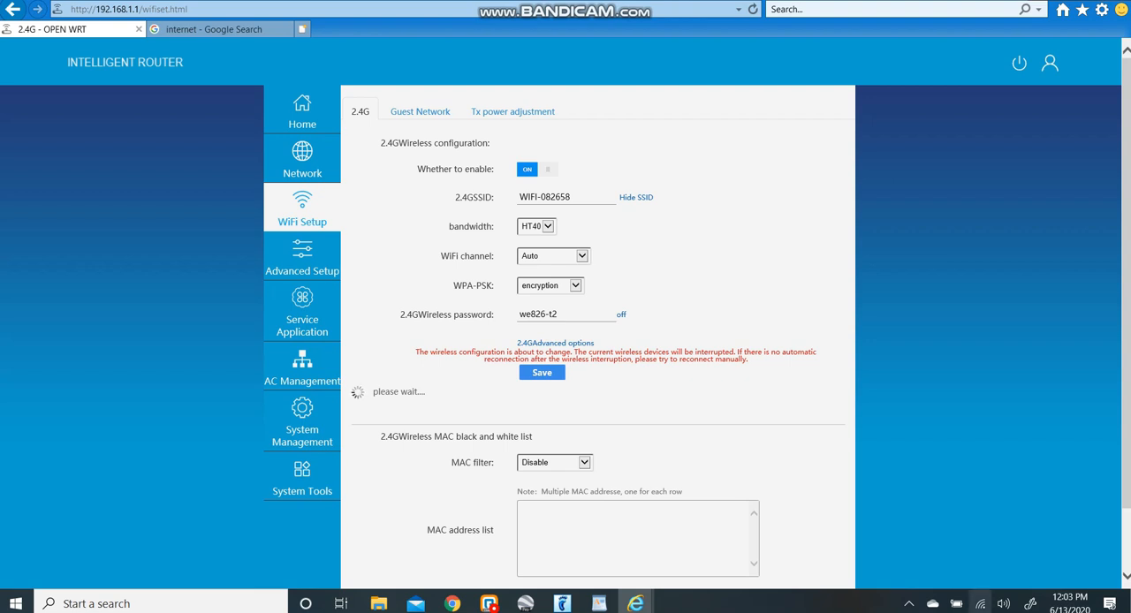
{"action": "left_click", "coordinate": [979, 604]}
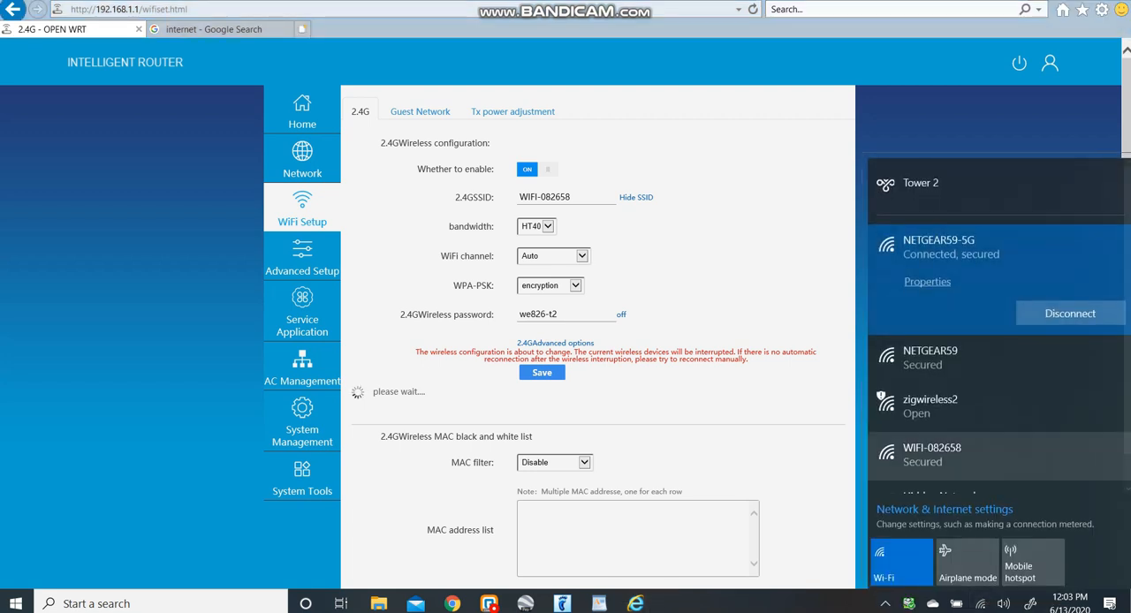
{"action": "scroll", "scroll_direction": "down", "scroll_amount": 3}
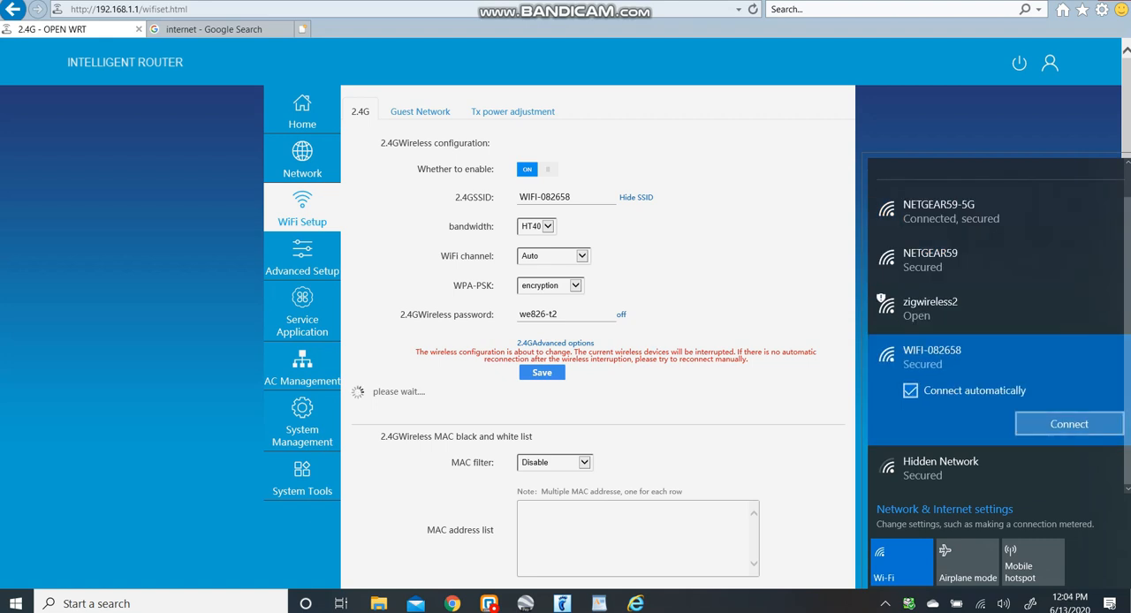
{"action": "left_click", "coordinate": [1068, 424]}
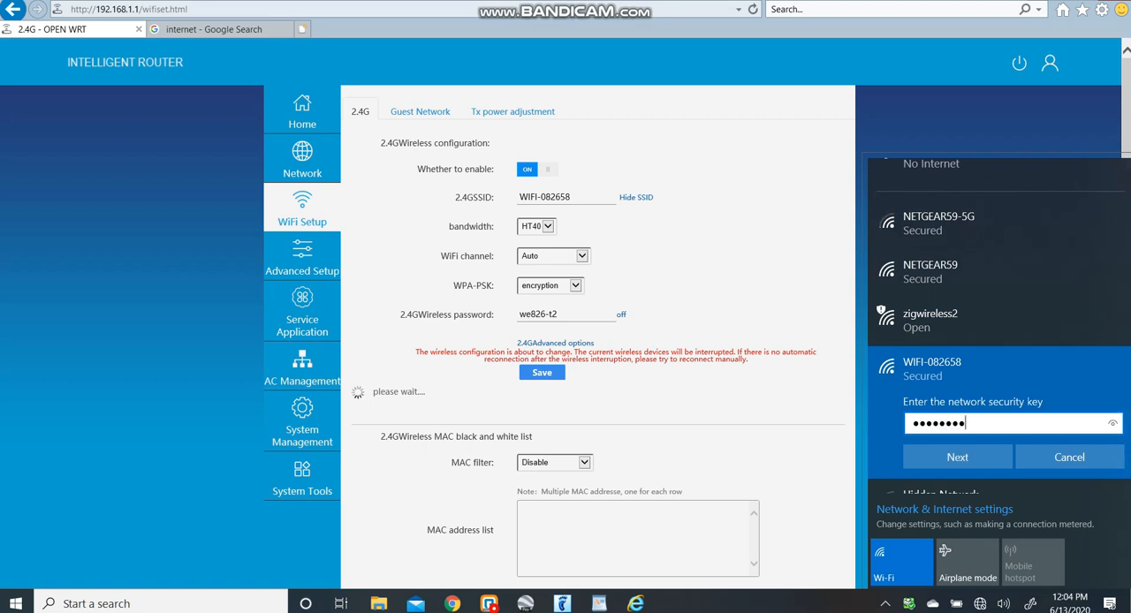
{"action": "left_click", "coordinate": [1114, 422]}
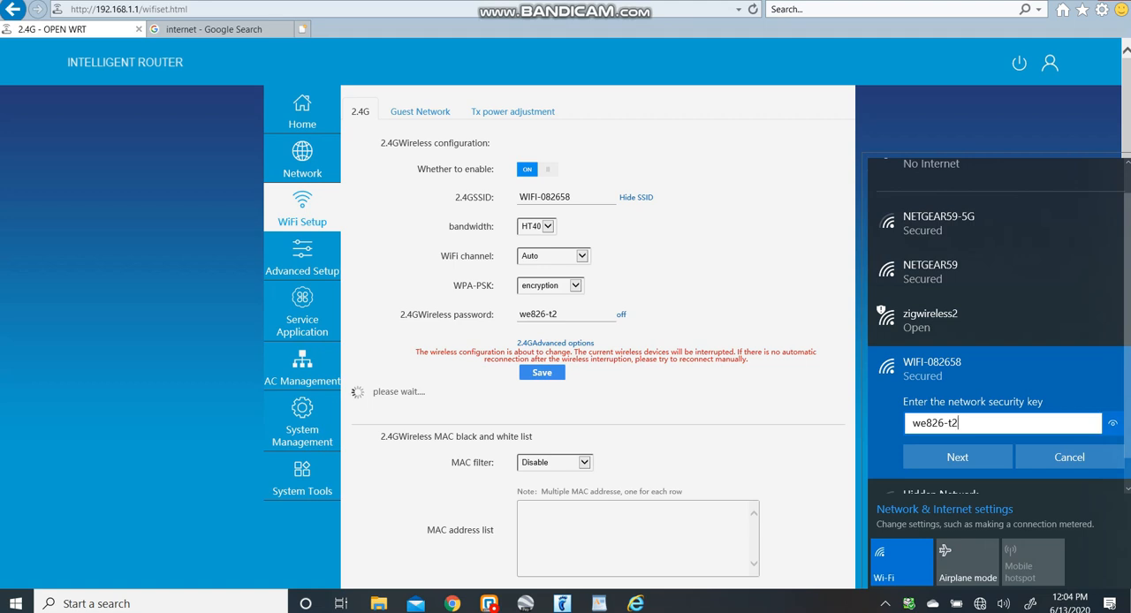
{"action": "left_click", "coordinate": [1113, 423]}
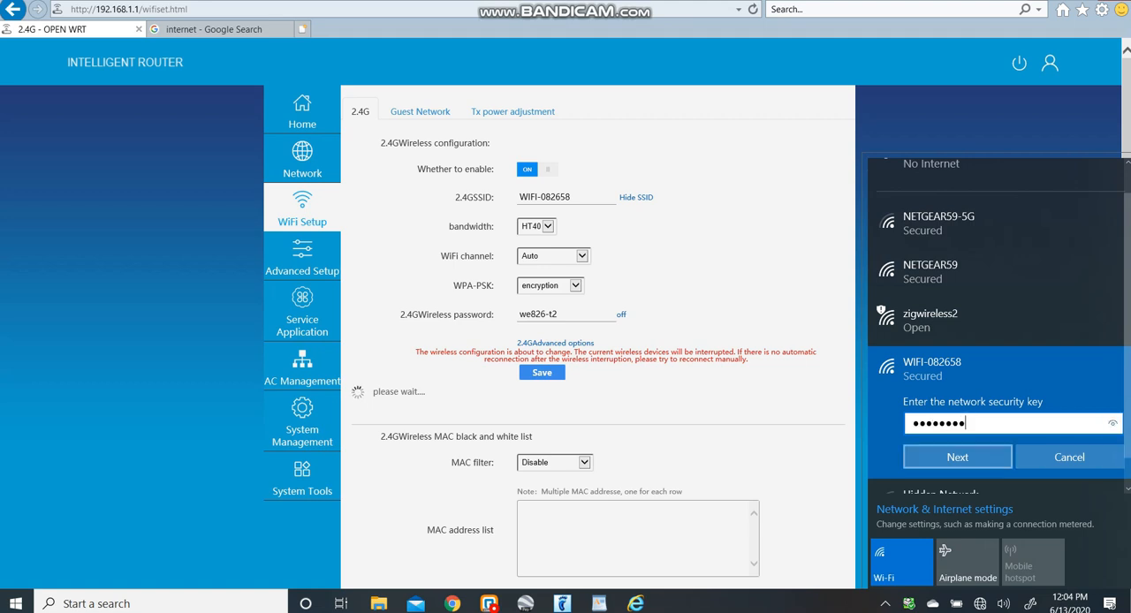
{"action": "left_click", "coordinate": [958, 456]}
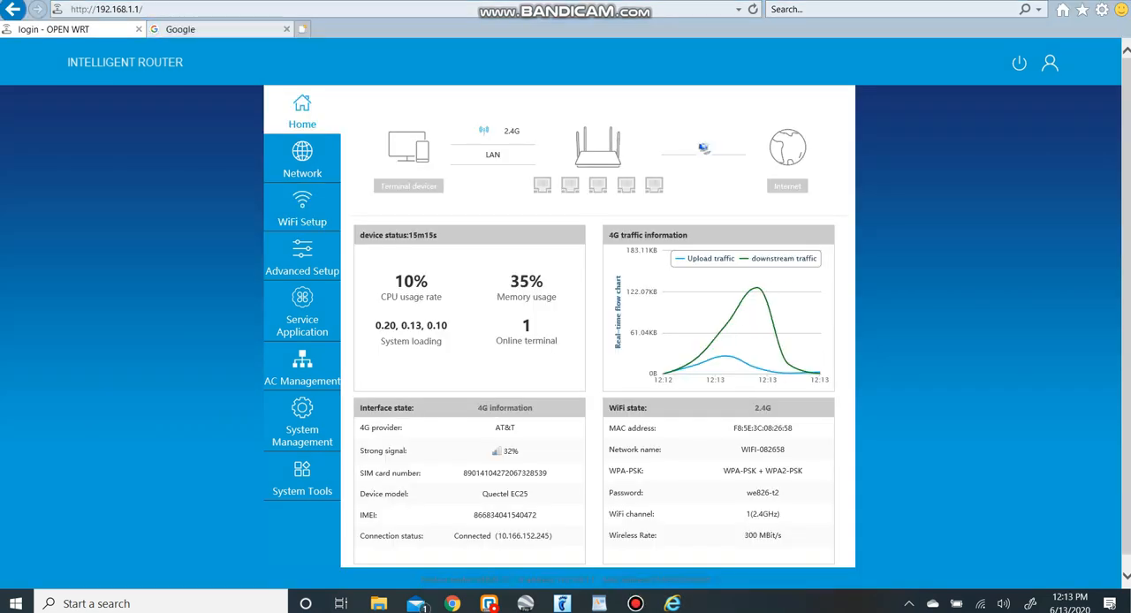
- Load bixwireless.com over the new connection and browse to its Service Plans page
{"action": "left_click", "coordinate": [221, 28]}
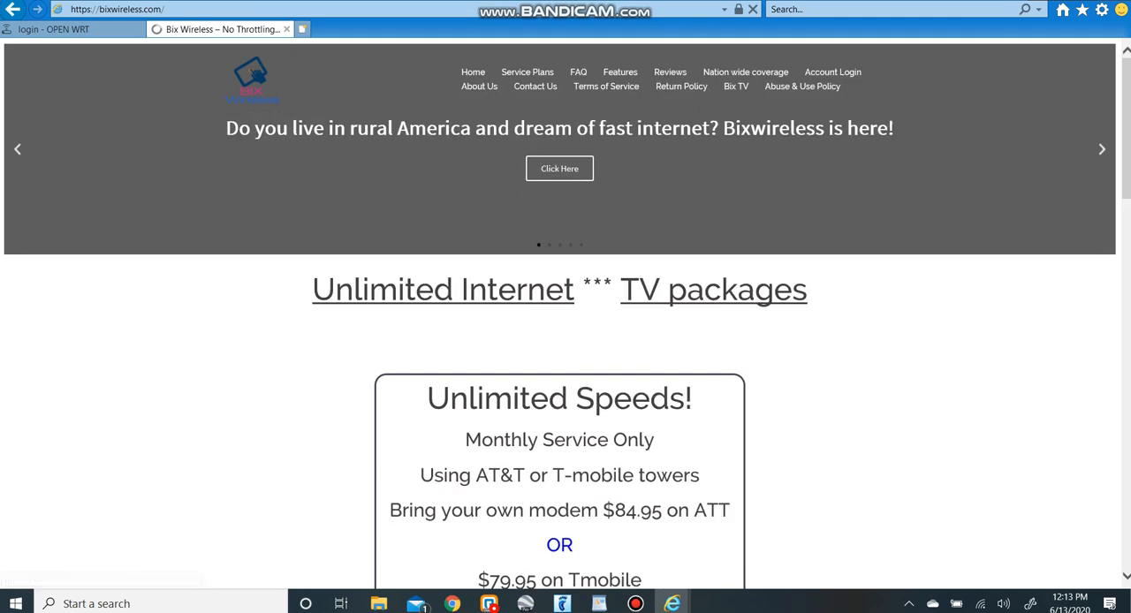
{"action": "scroll", "scroll_direction": "down", "scroll_amount": 3}
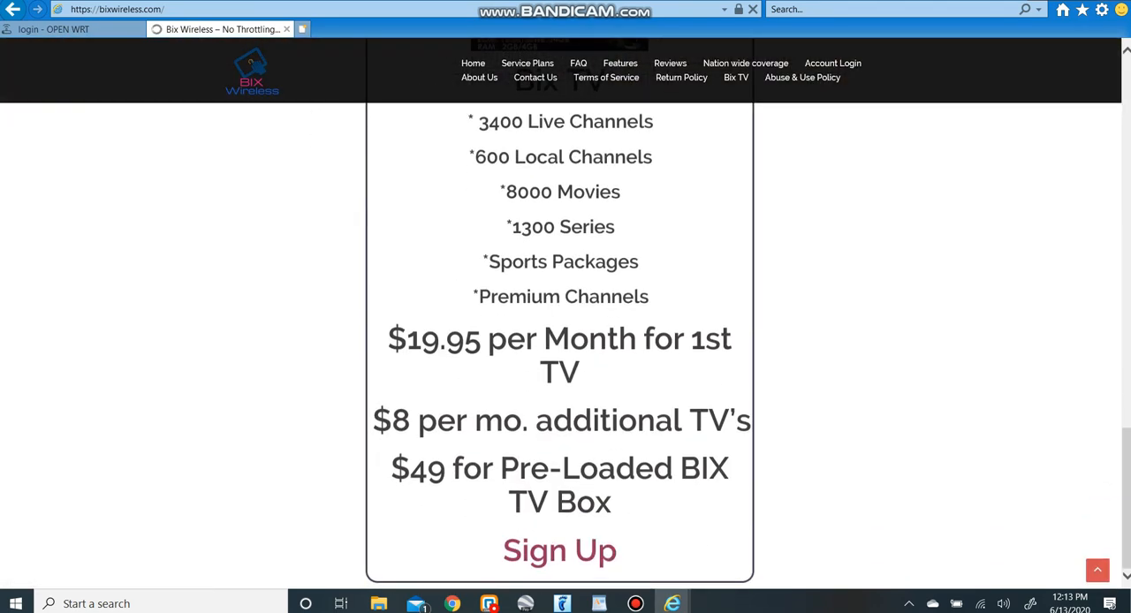
{"action": "scroll", "scroll_direction": "up", "scroll_amount": 3}
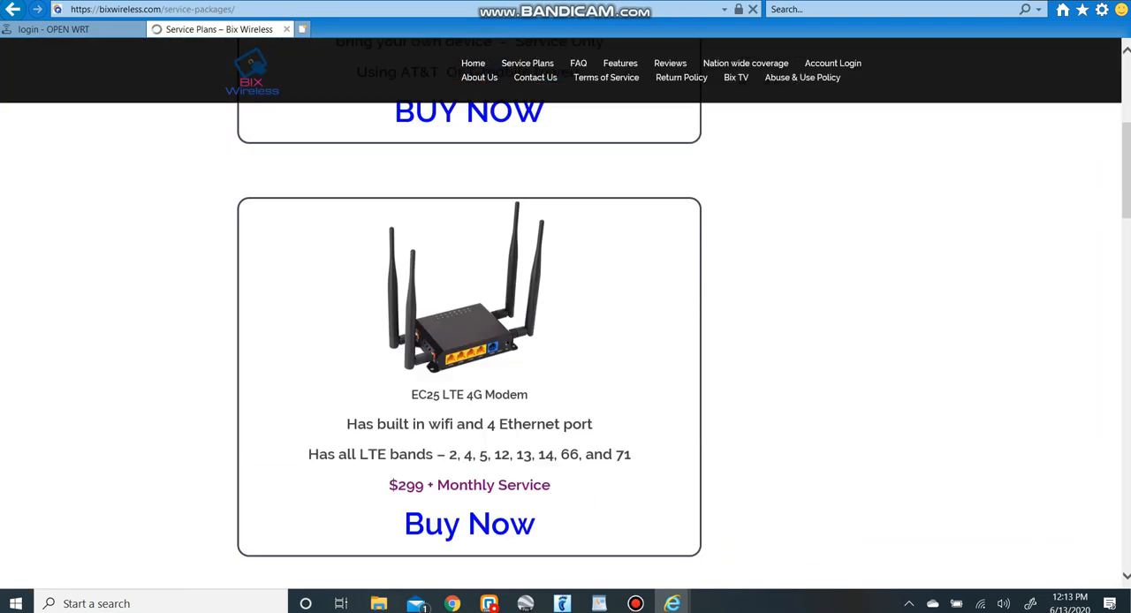
{"action": "scroll", "scroll_direction": "up", "scroll_amount": 3}
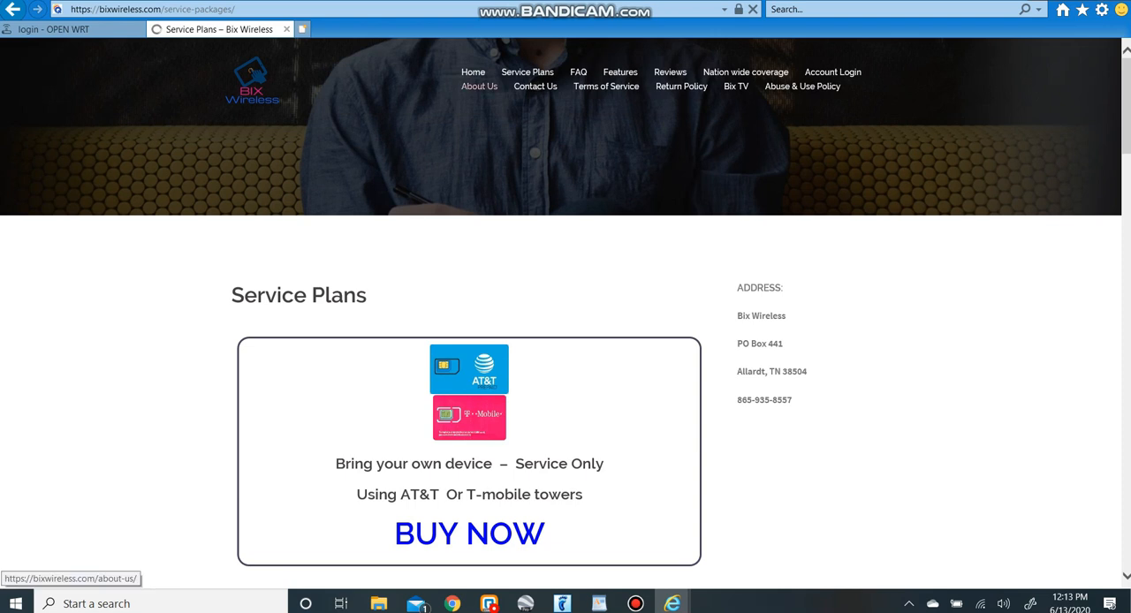